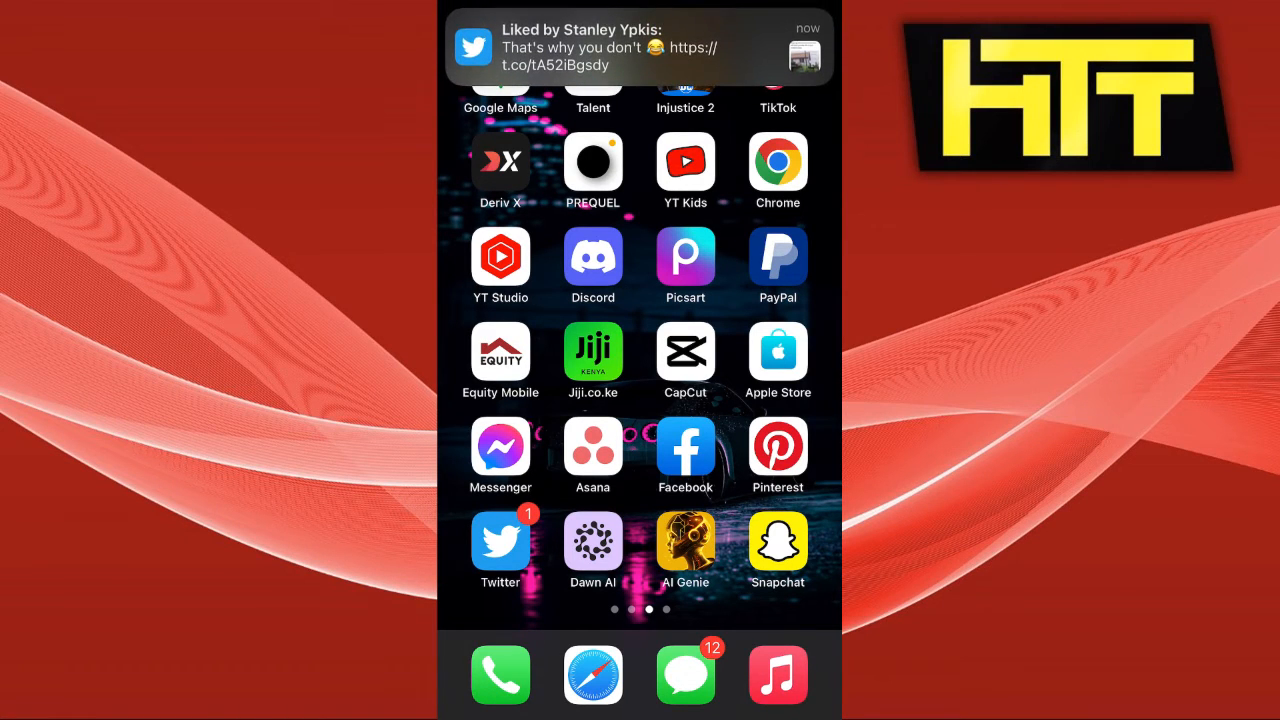
Open Cydia's Upgrading & Jailbreak Help and scroll to 'Available jailbreak for 9.0 - 9.3.3'.
scroll(left, 3)
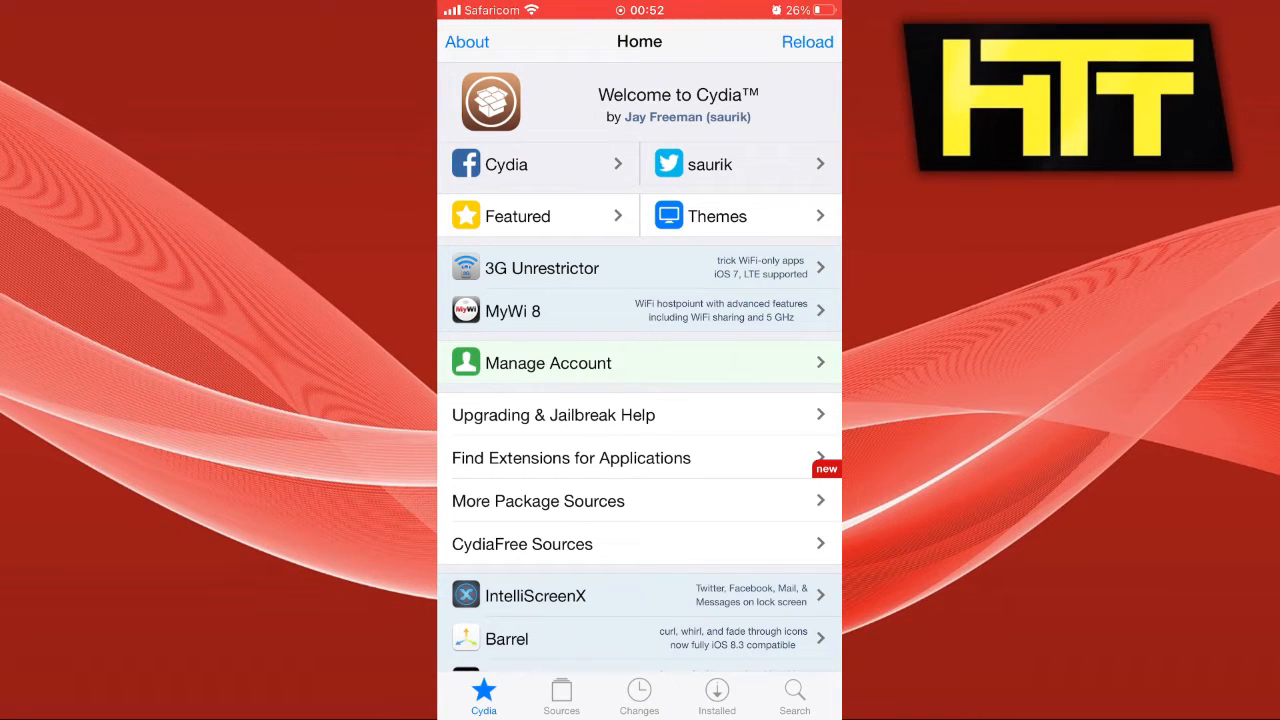
click(553, 415)
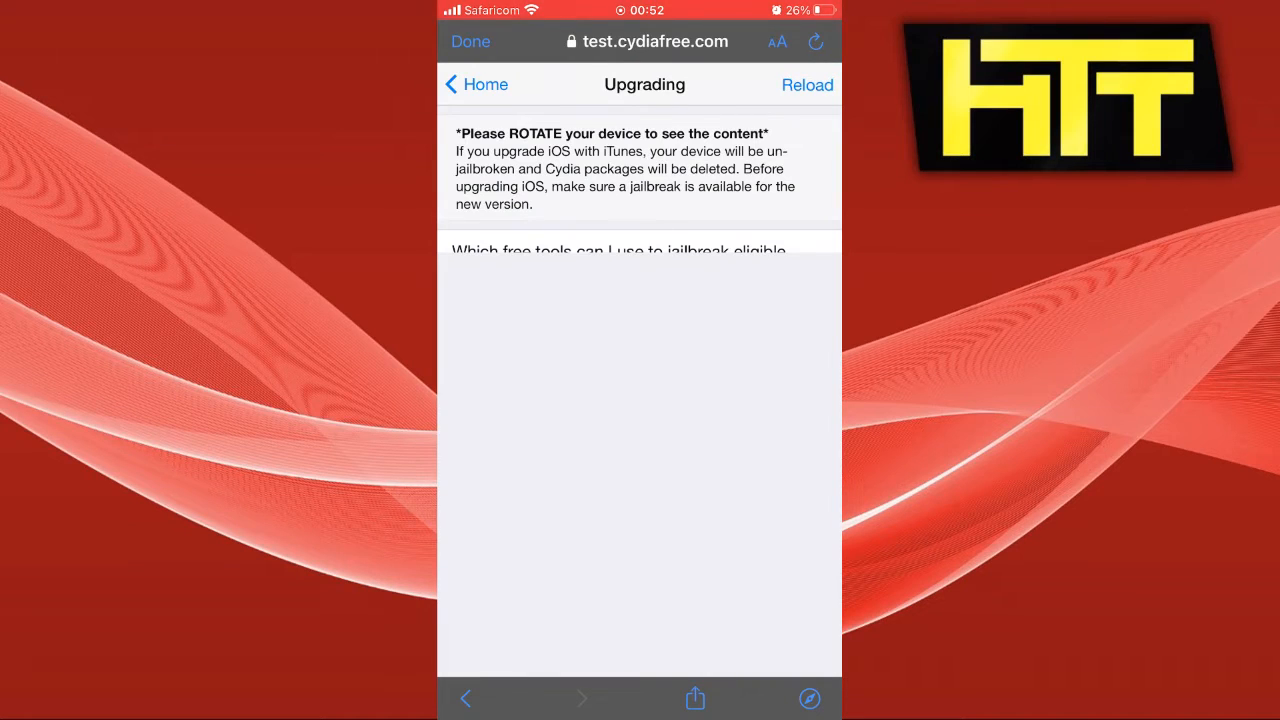
scroll(down, 3)
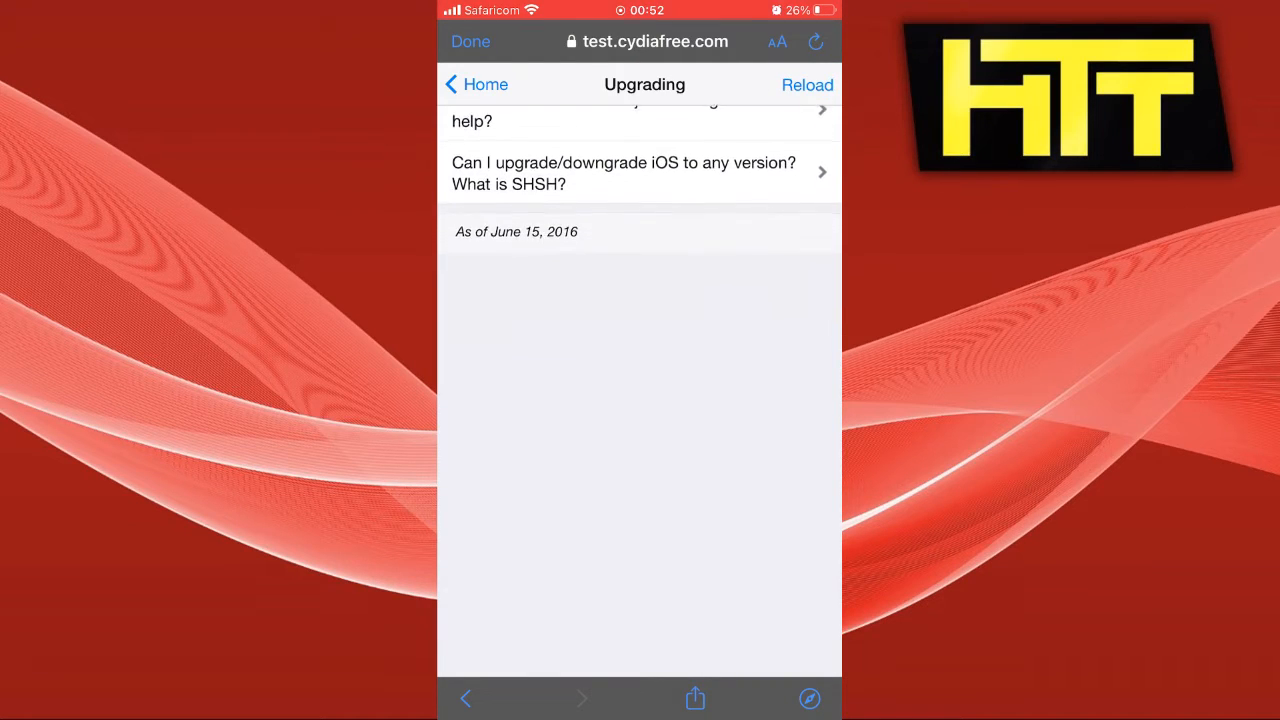
scroll(down, 3)
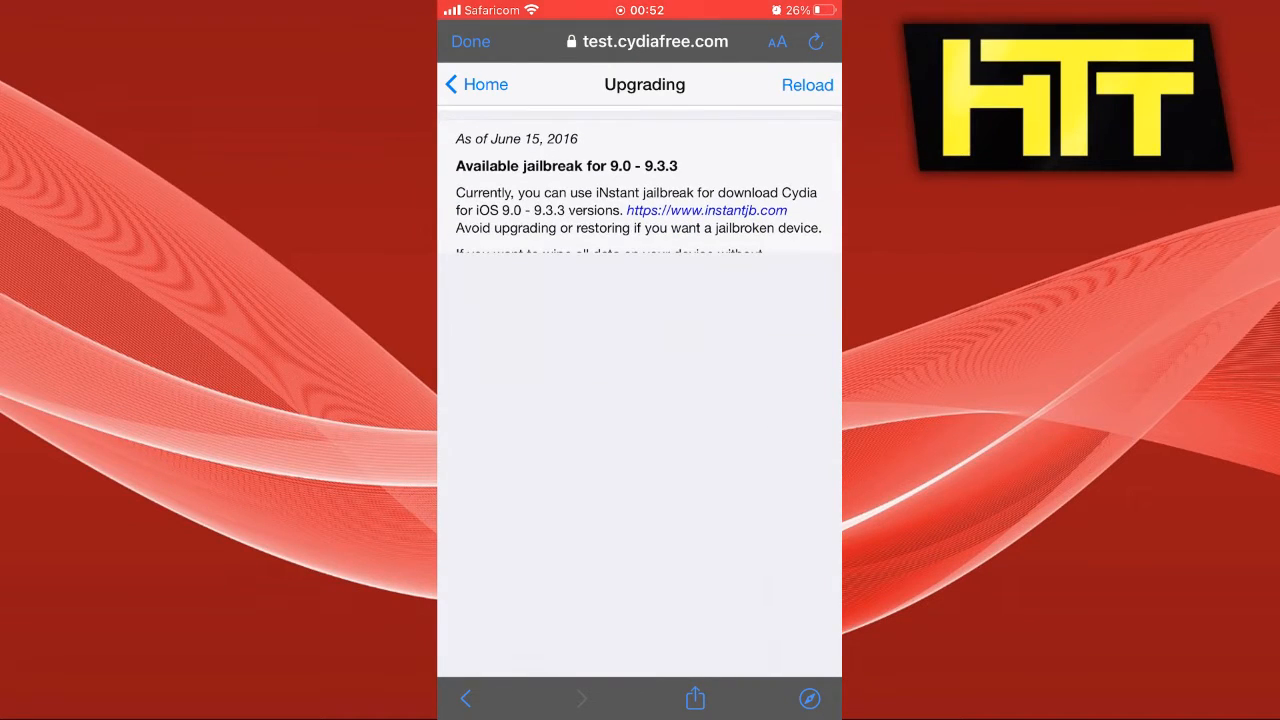
On instantjb.com, start the CYDIA DOWNLOAD jailbreak and agree to the license terms.
click(706, 210)
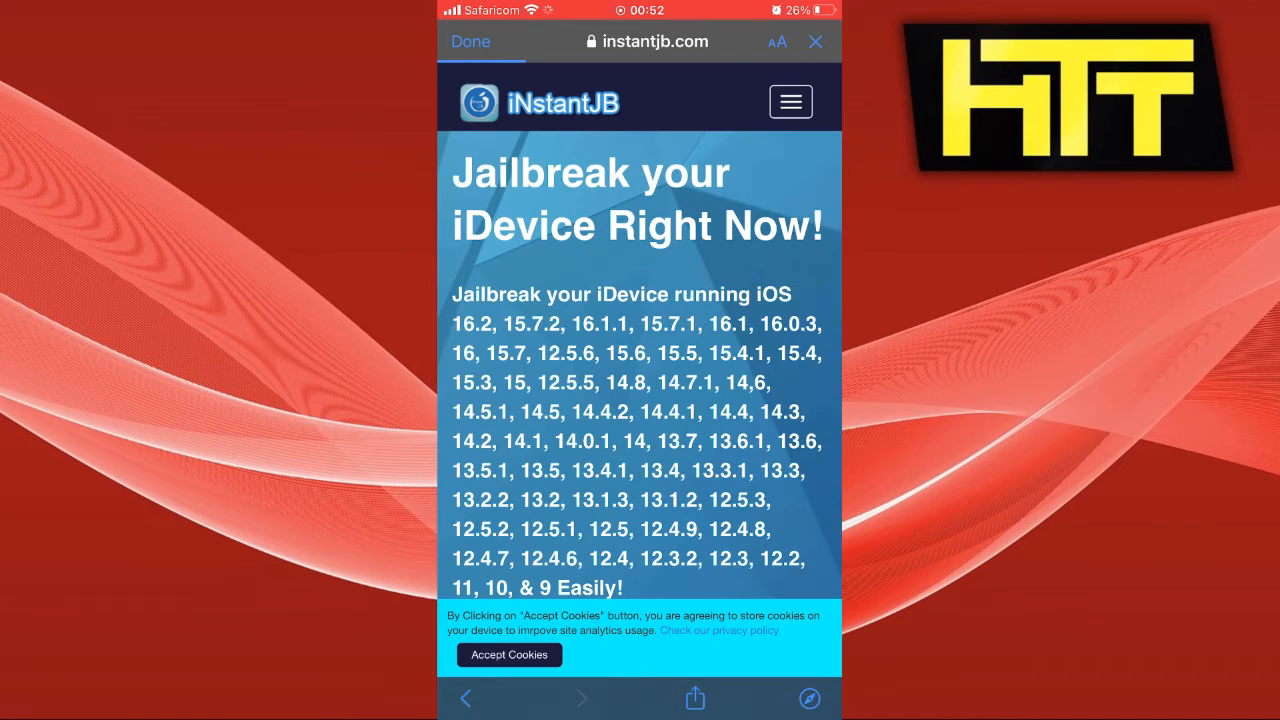
scroll(down, 3)
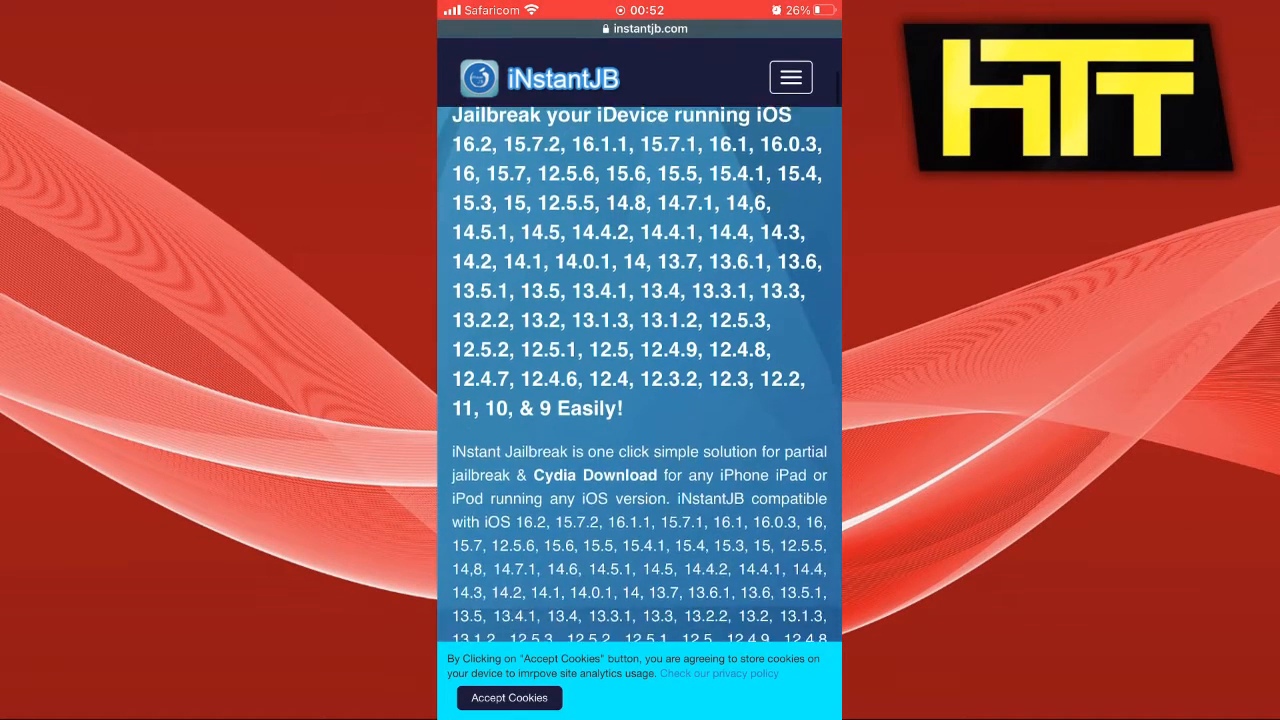
scroll(down, 3)
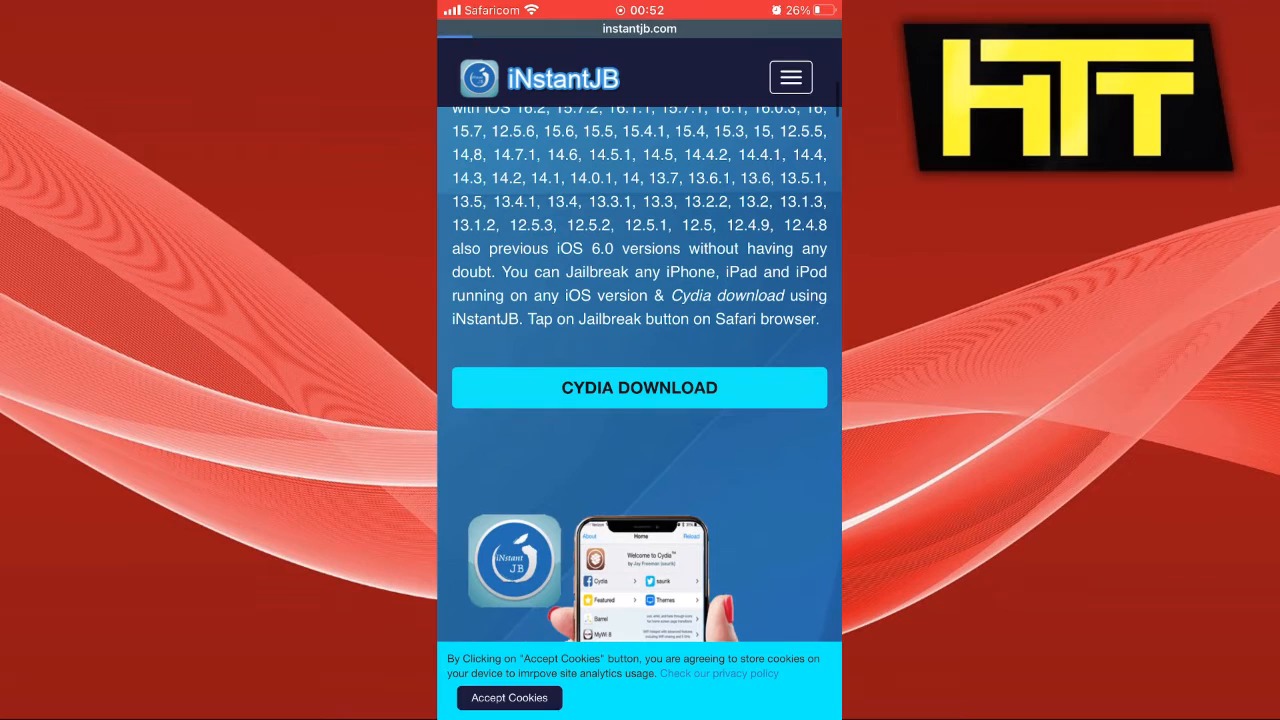
click(639, 388)
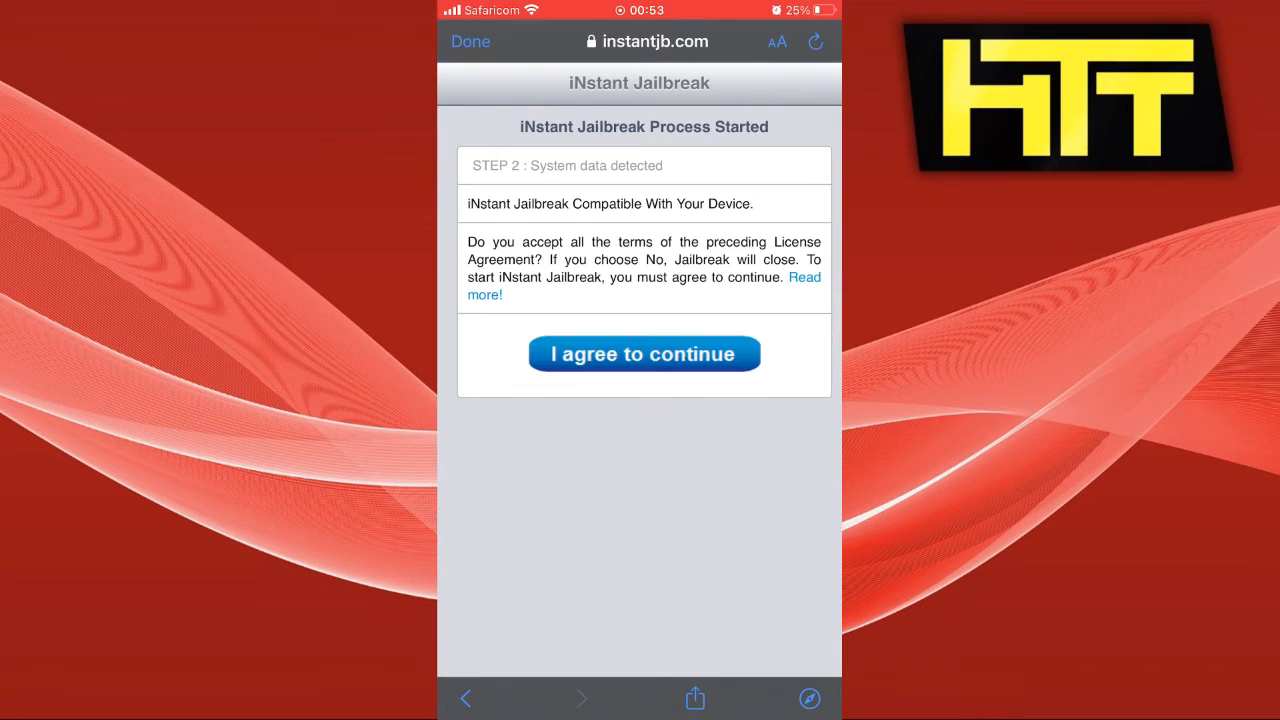
click(644, 354)
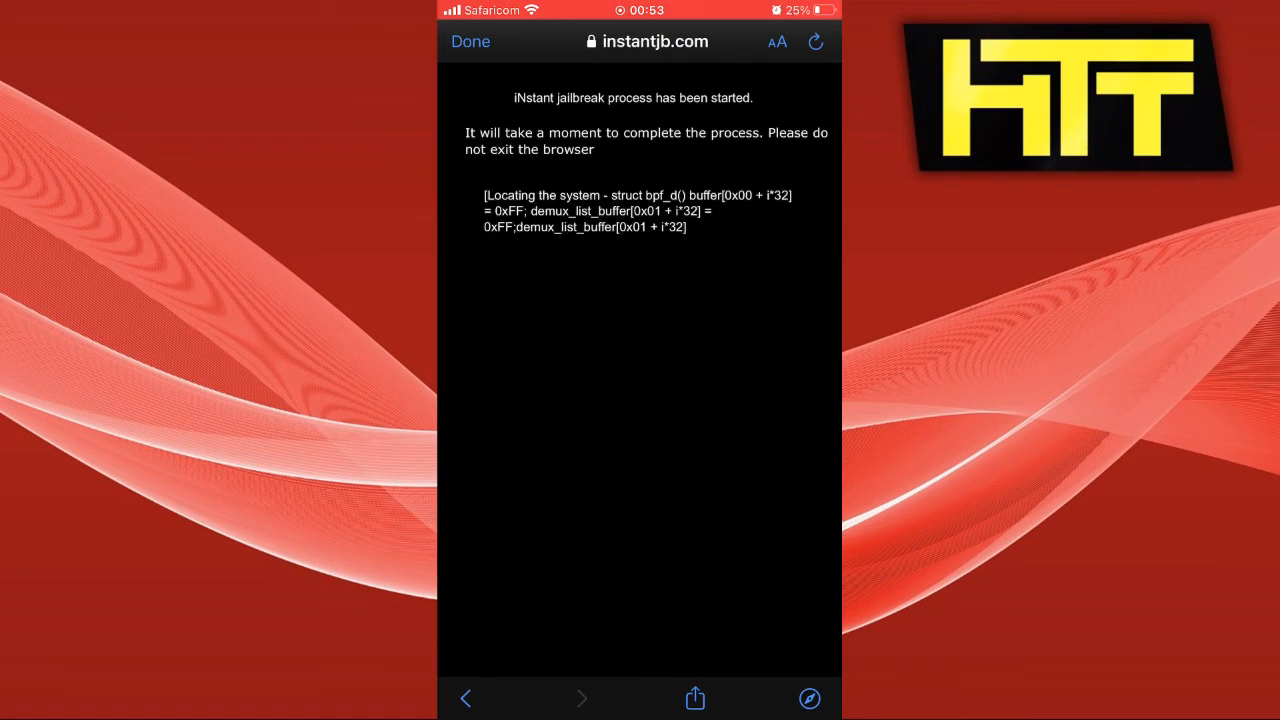